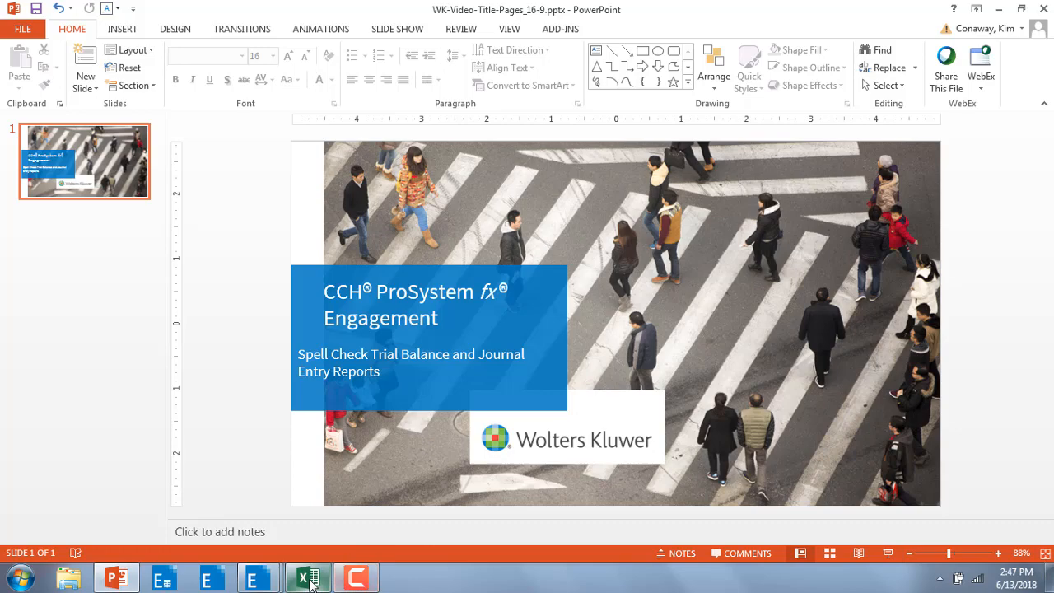
- Switch from the PowerPoint title slide to the 4100.02 Cash Lead Sheet workbook in Excel
left_click(307, 576)
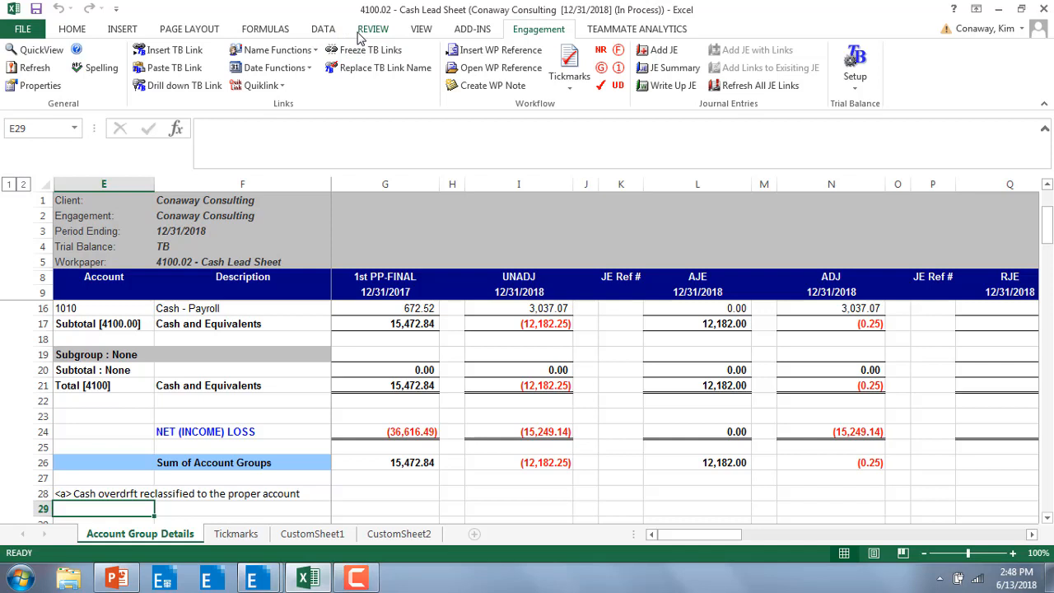
left_click(373, 28)
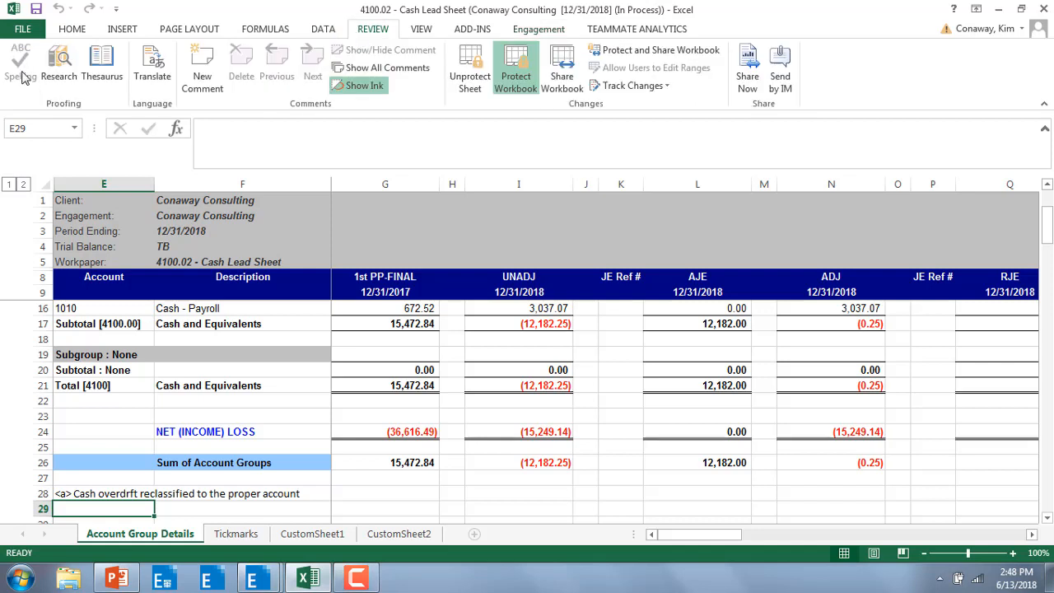
mouse_move(20, 61)
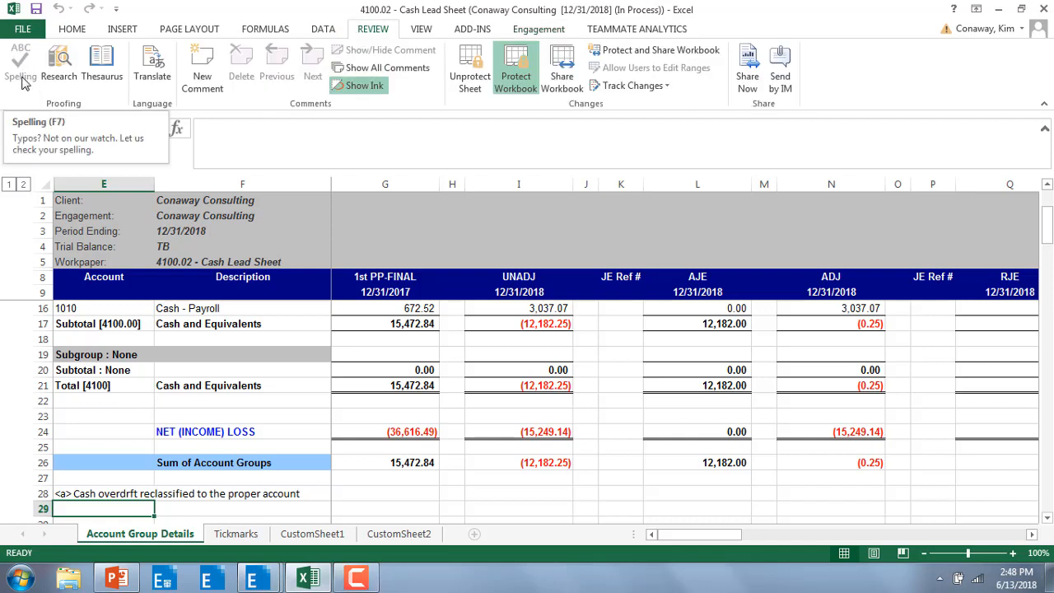
left_click(538, 29)
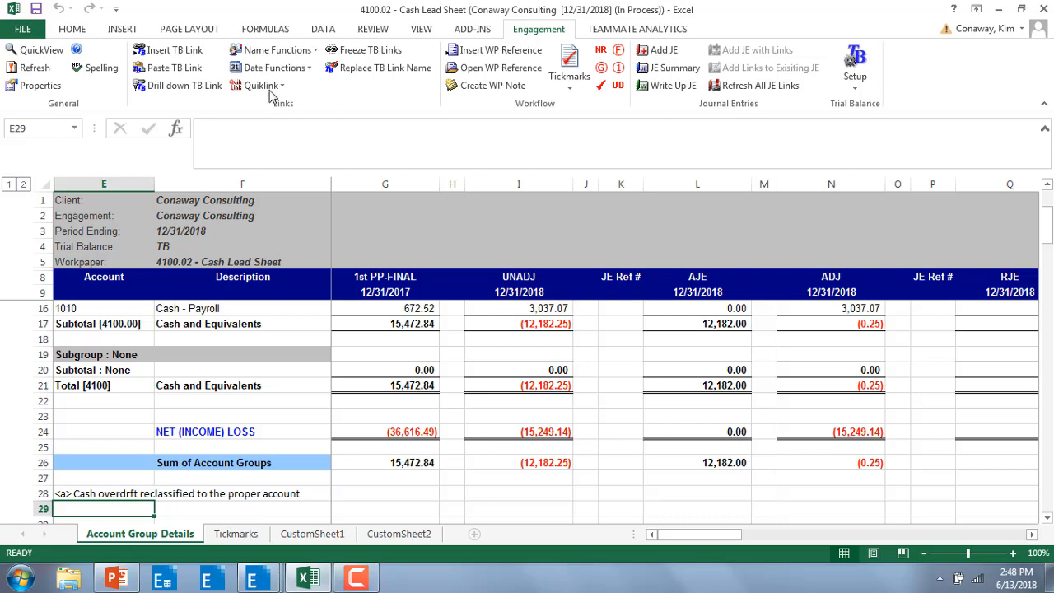
- Run Engagement Spelling, ignoring 'Workpaper' and changing 'overdrft' to 'overdraft'
left_click(94, 68)
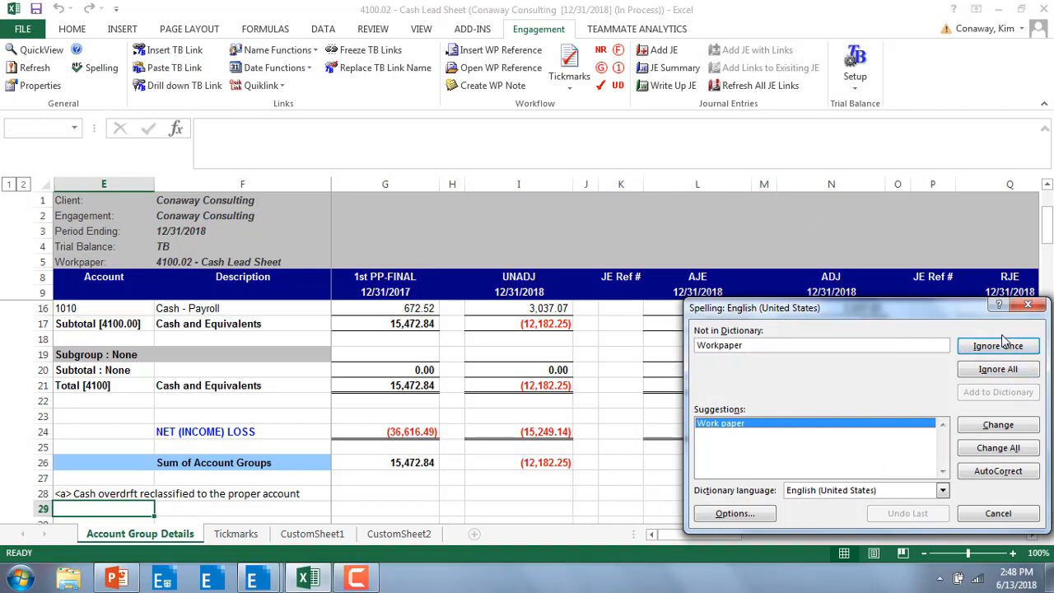
left_click(997, 345)
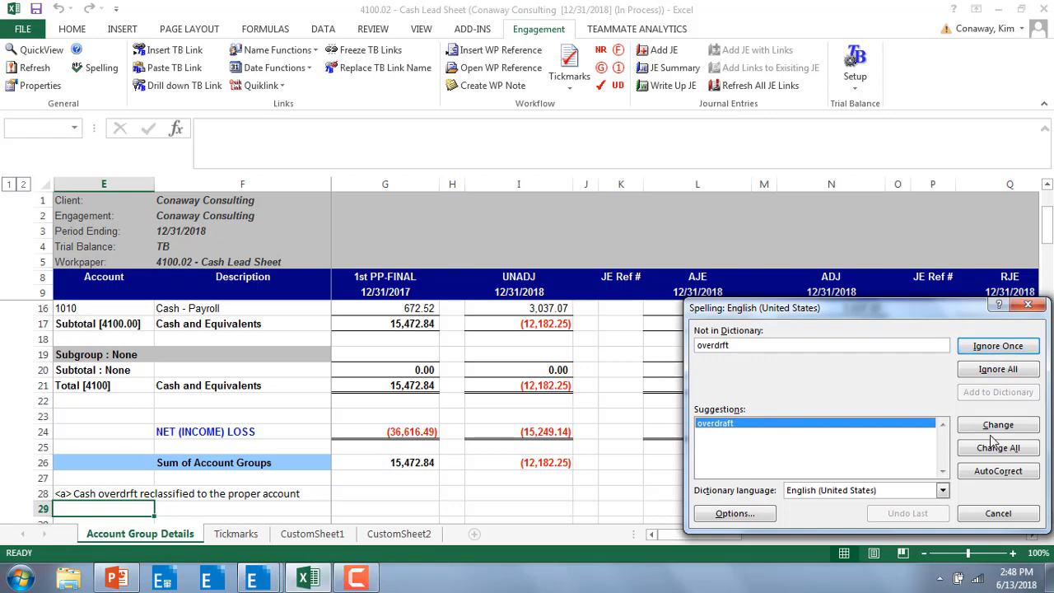
left_click(997, 424)
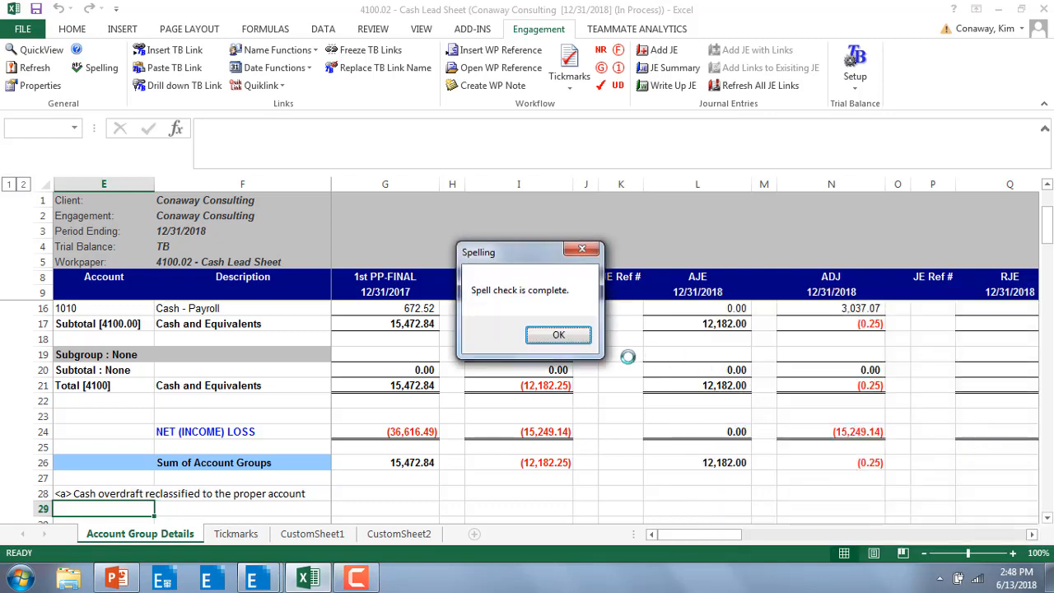
left_click(557, 334)
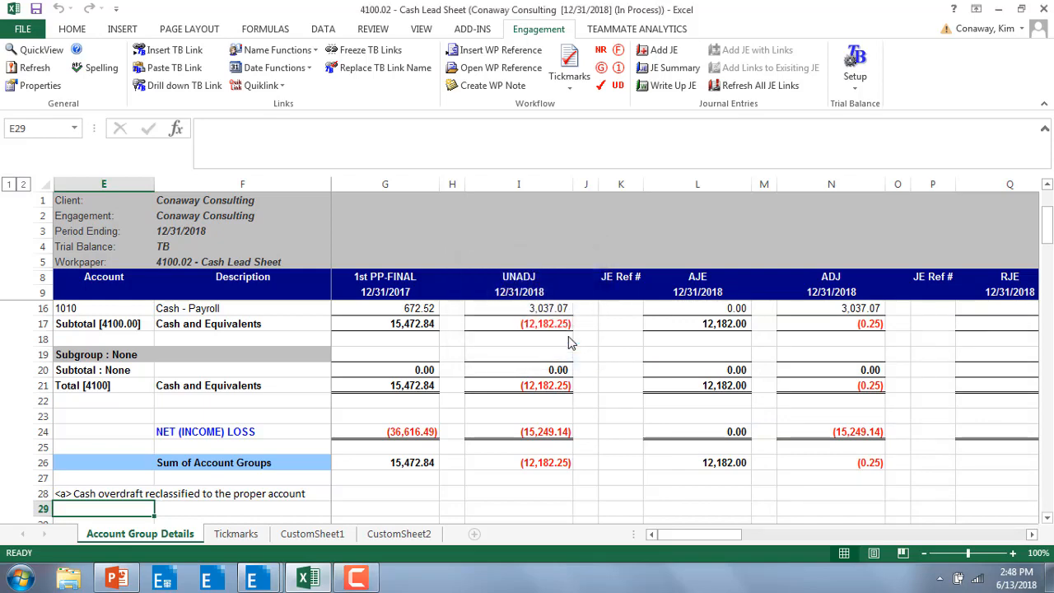